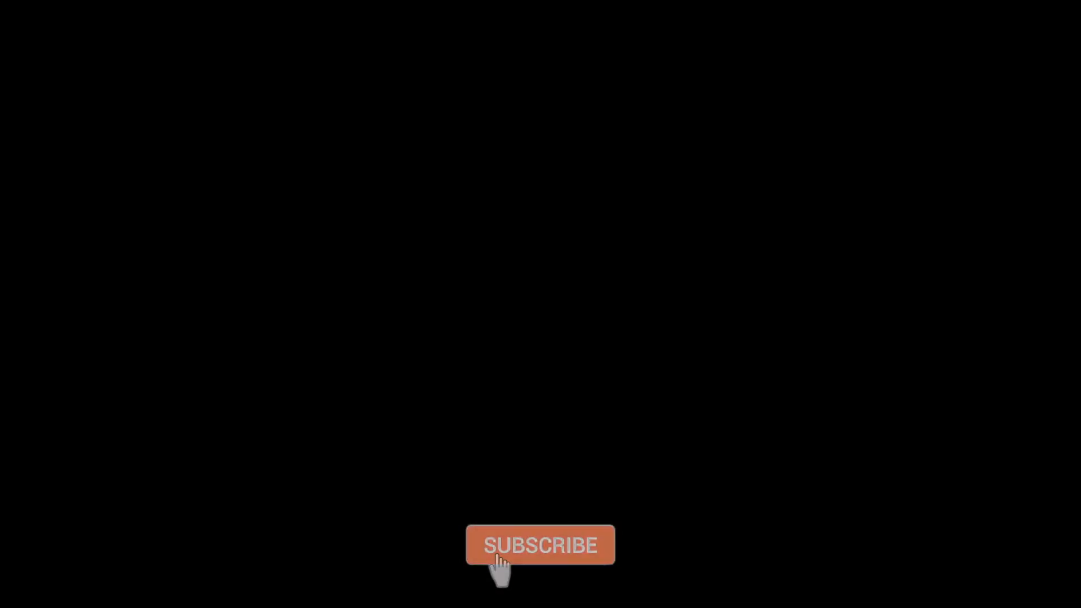
pyautogui.click(540, 545)
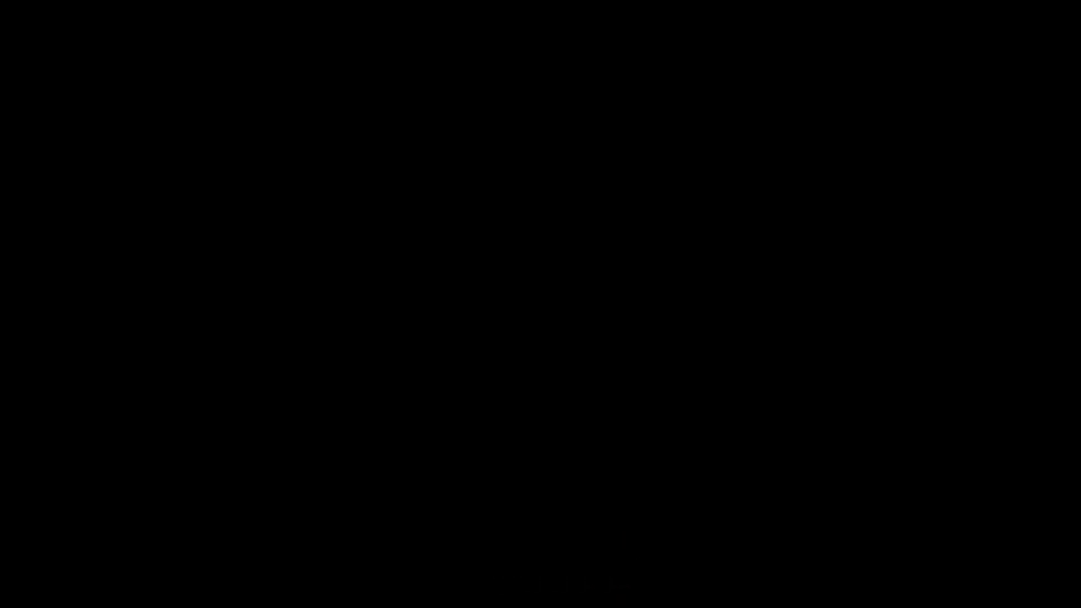